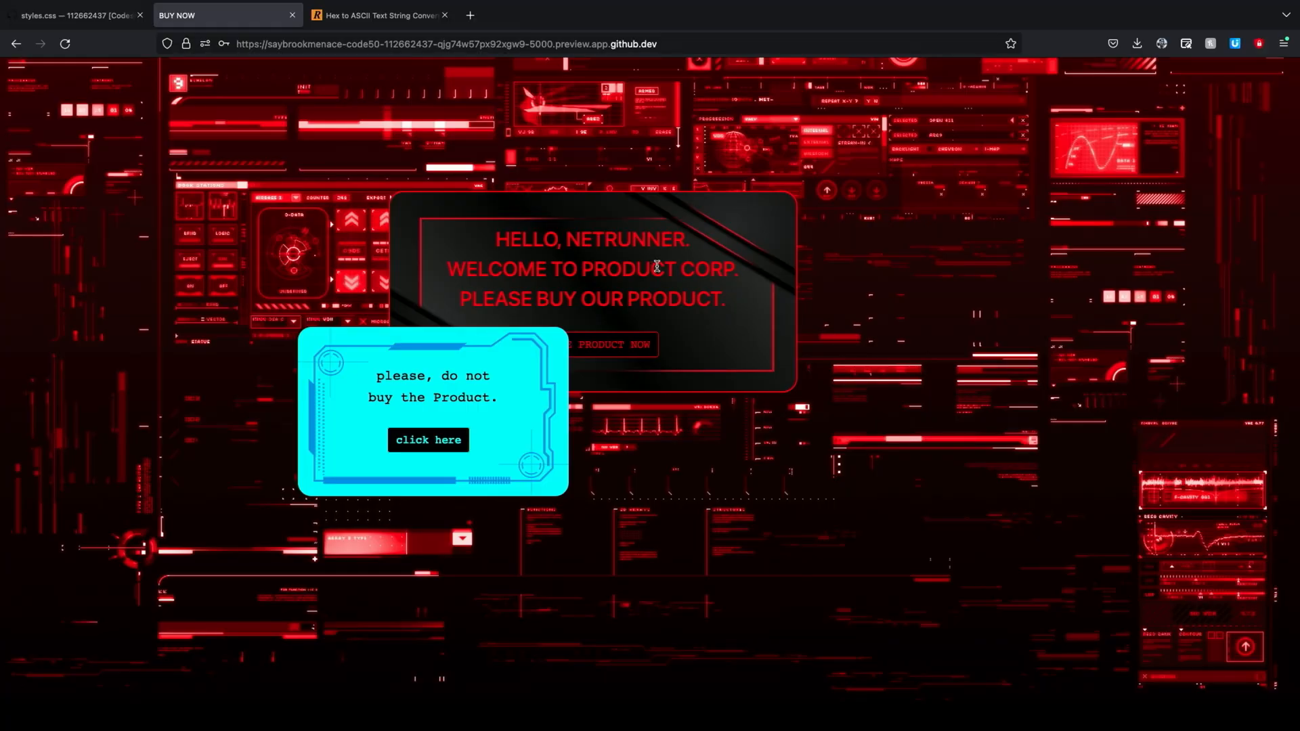
pyautogui.moveTo(647, 291)
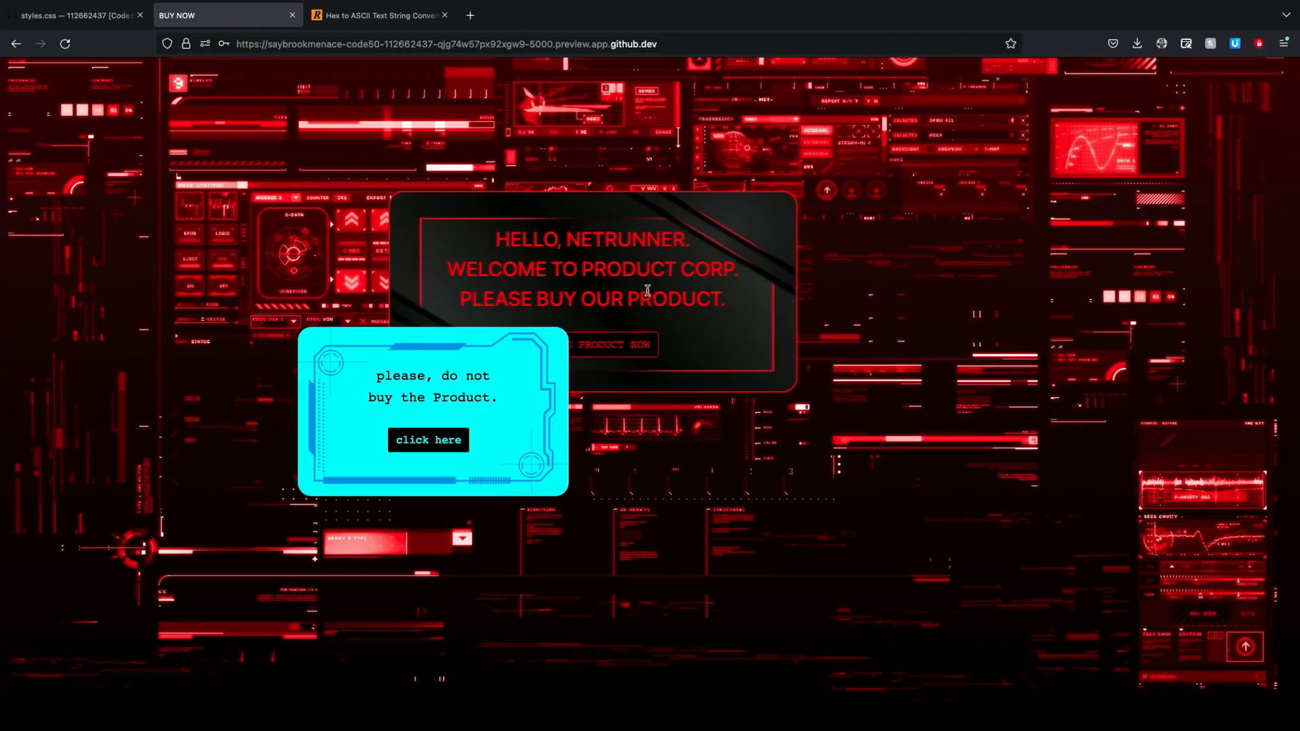
pyautogui.moveTo(526, 421)
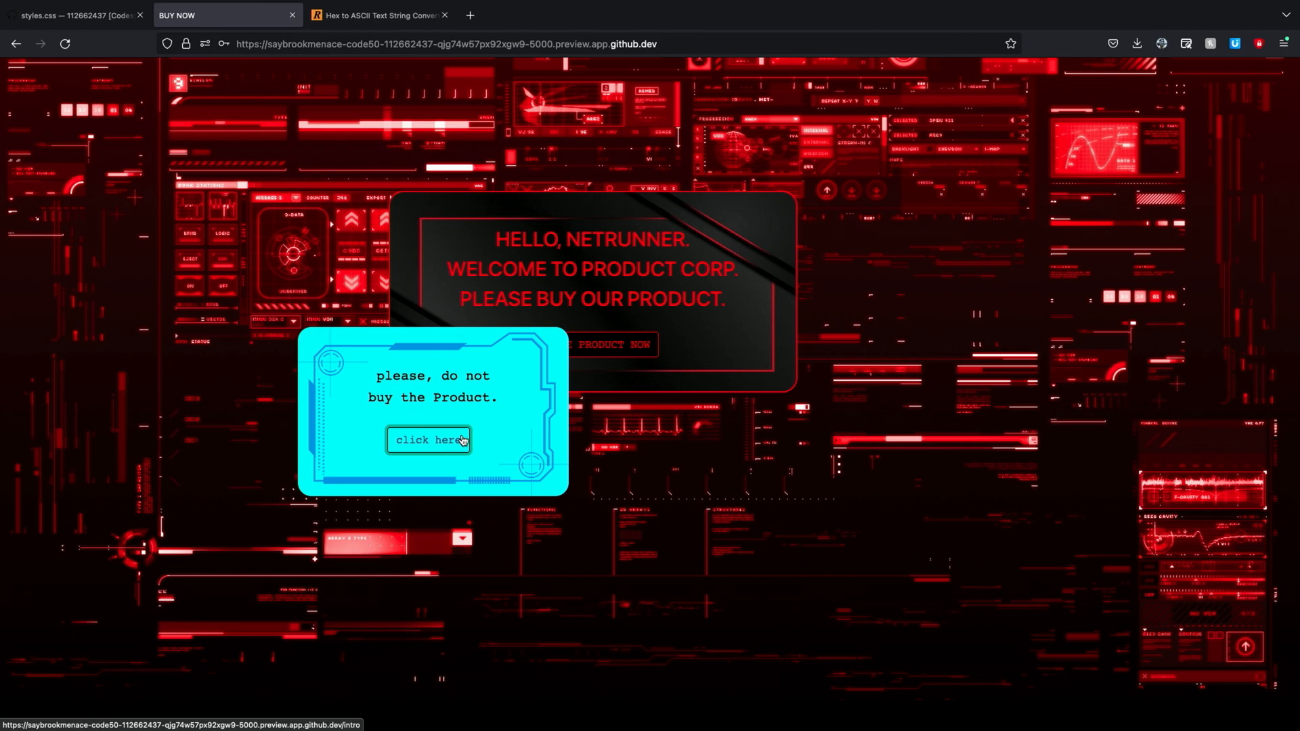
pyautogui.moveTo(613, 344)
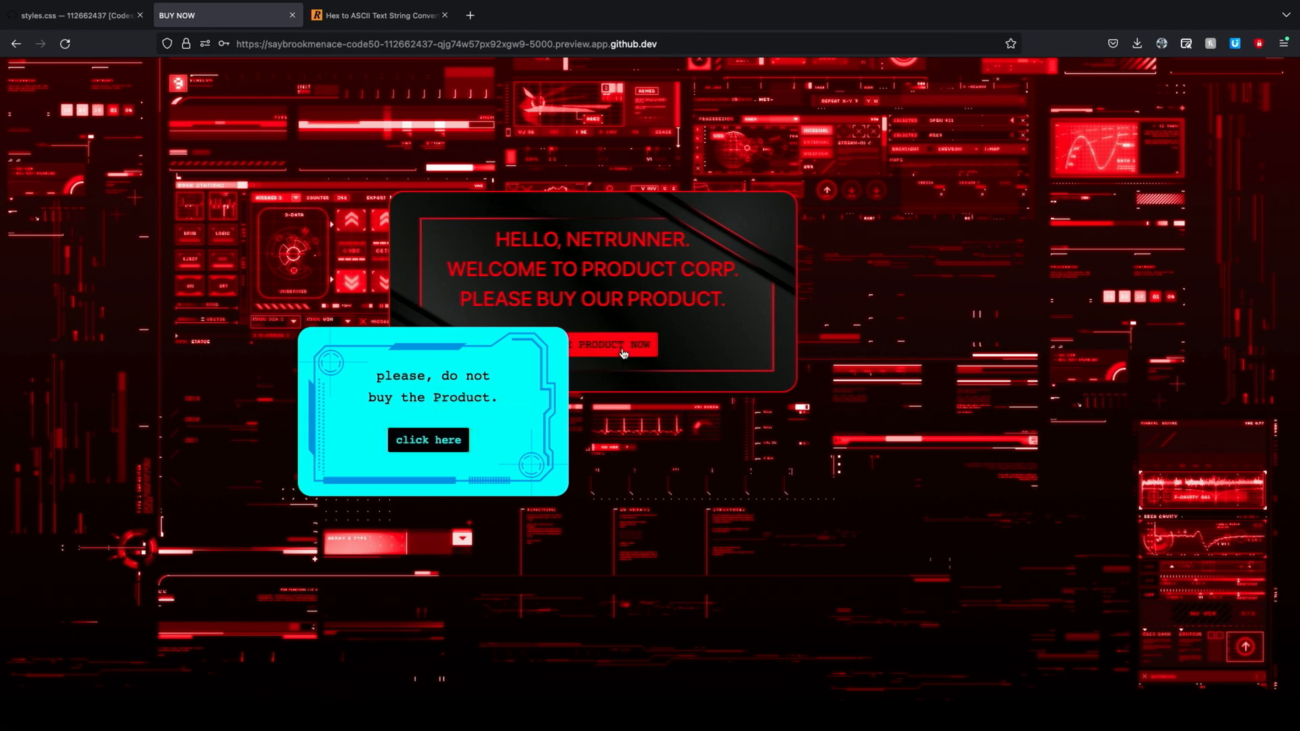
# Buy the product, then acknowledge the debt game-over notice to return to the login page.
pyautogui.click(617, 344)
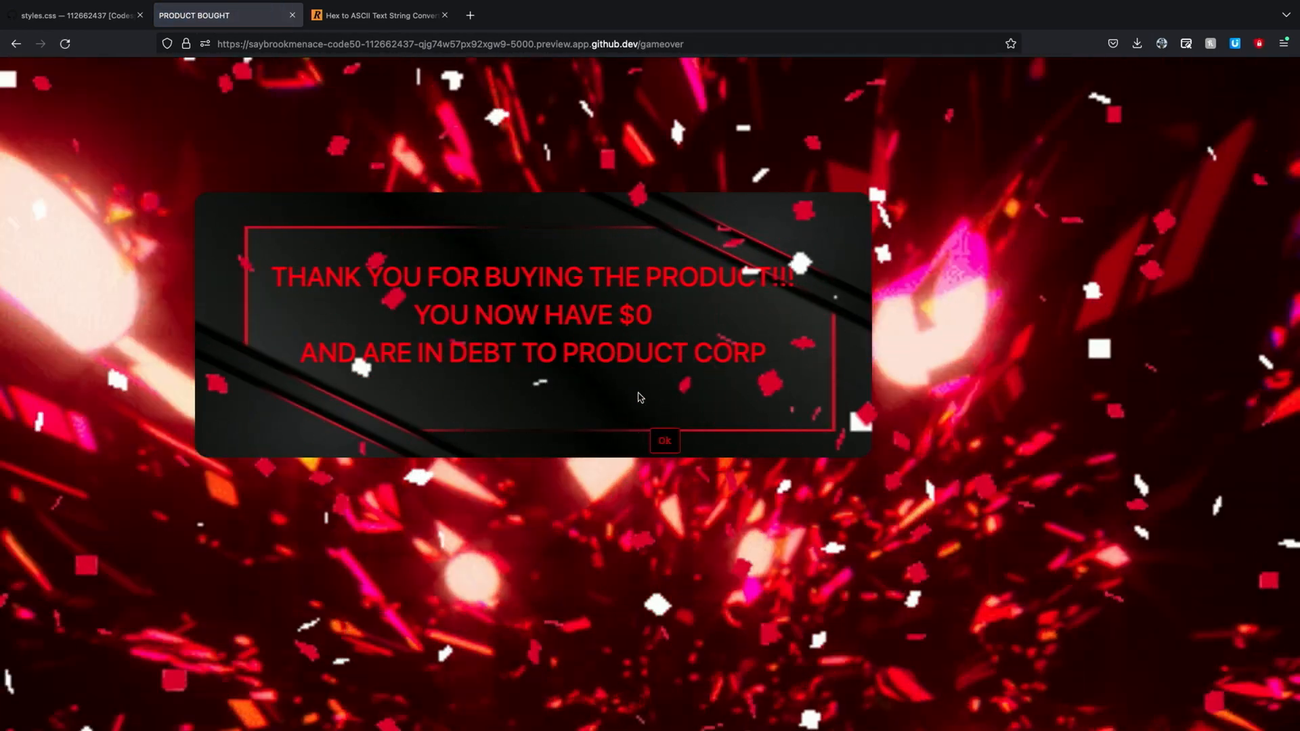
pyautogui.click(664, 441)
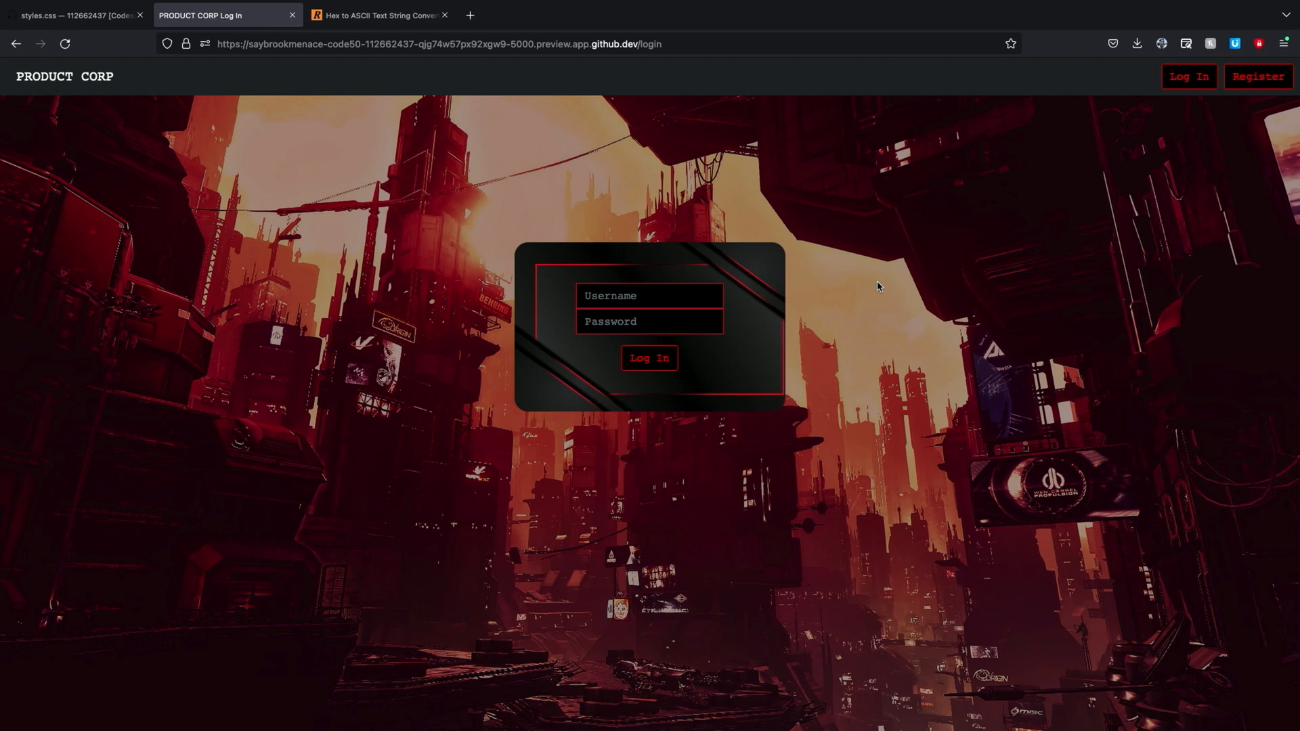
# Log back in with the player's username and password, reaching the sales page with its warning note.
pyautogui.click(1257, 76)
pyautogui.write('charlie')
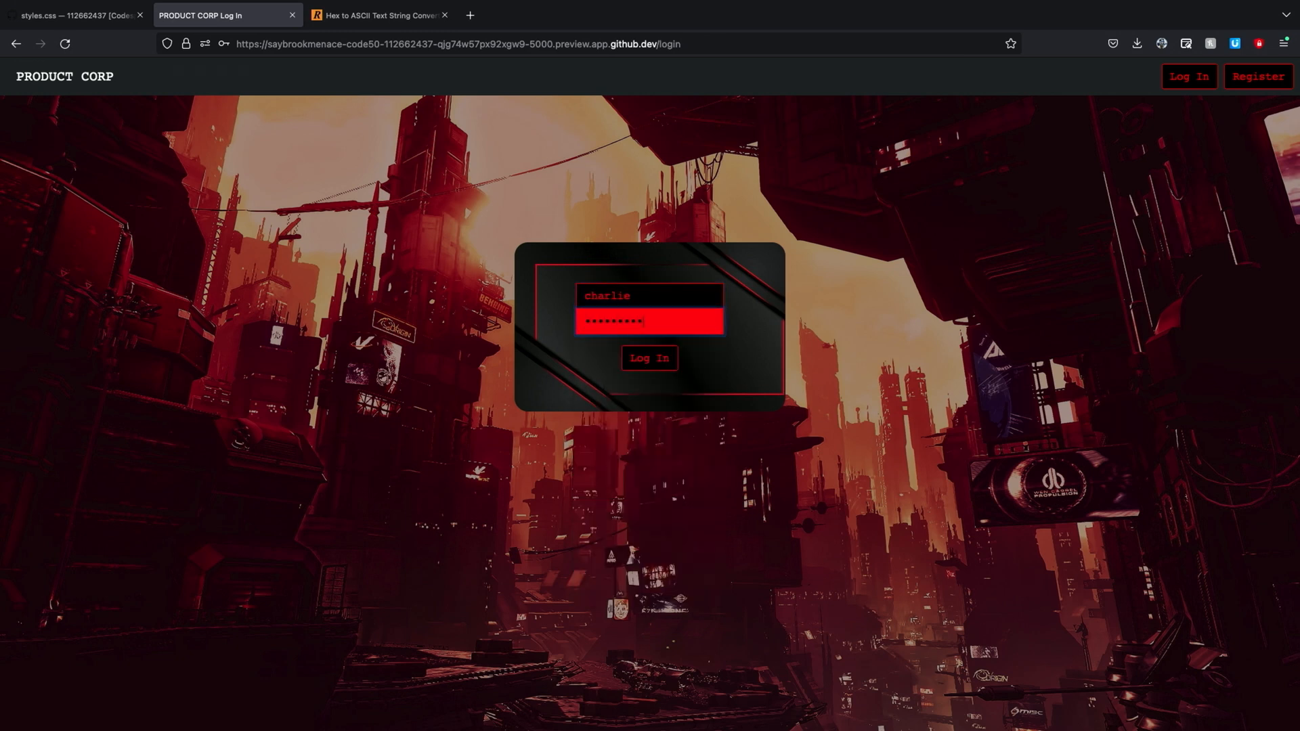
pyautogui.click(649, 357)
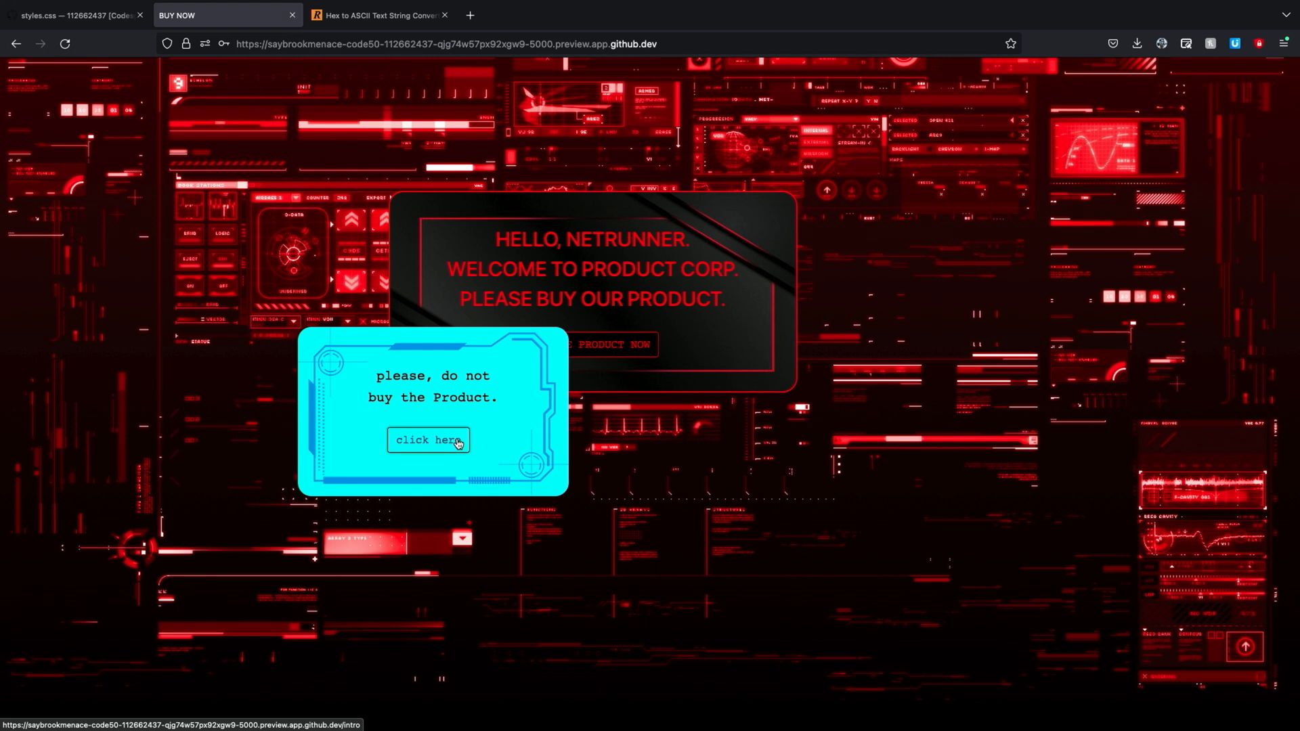
# Follow the warning's 'click here' link and scroll through the Lost Netrunner intro story cards.
pyautogui.click(428, 440)
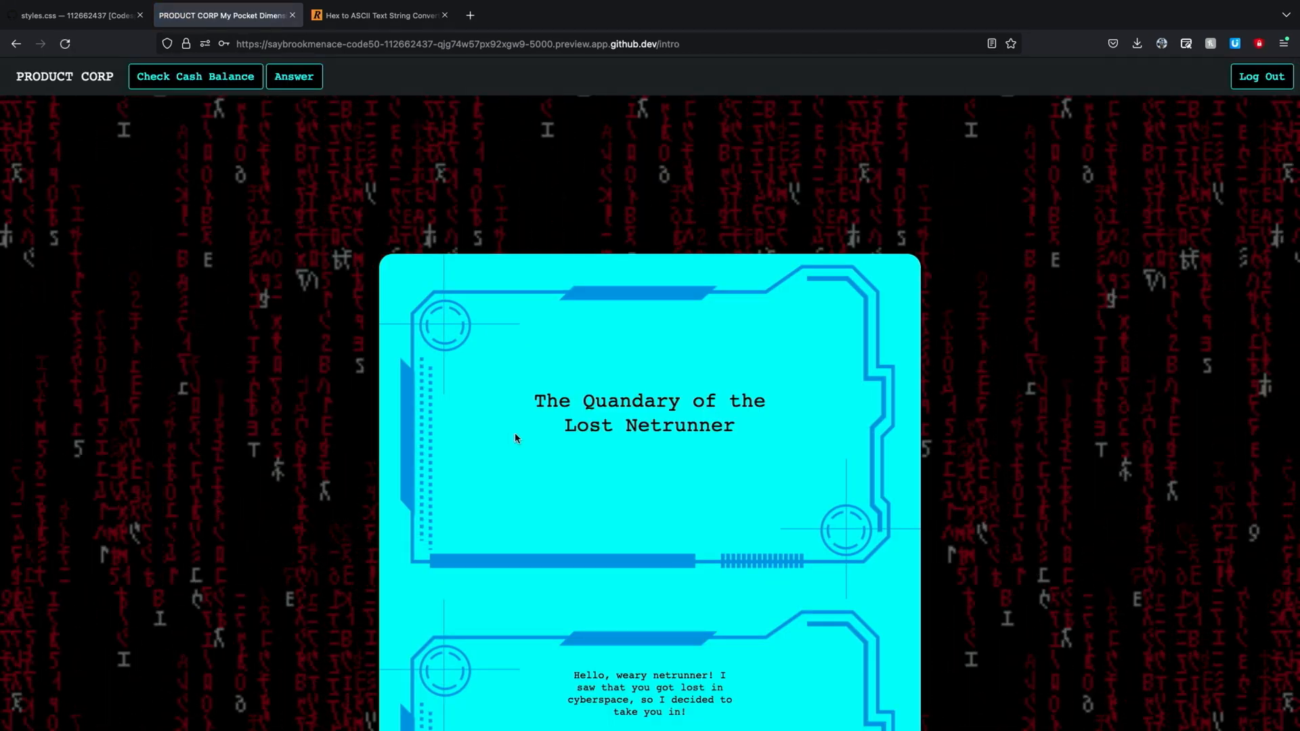
pyautogui.scroll(-3)
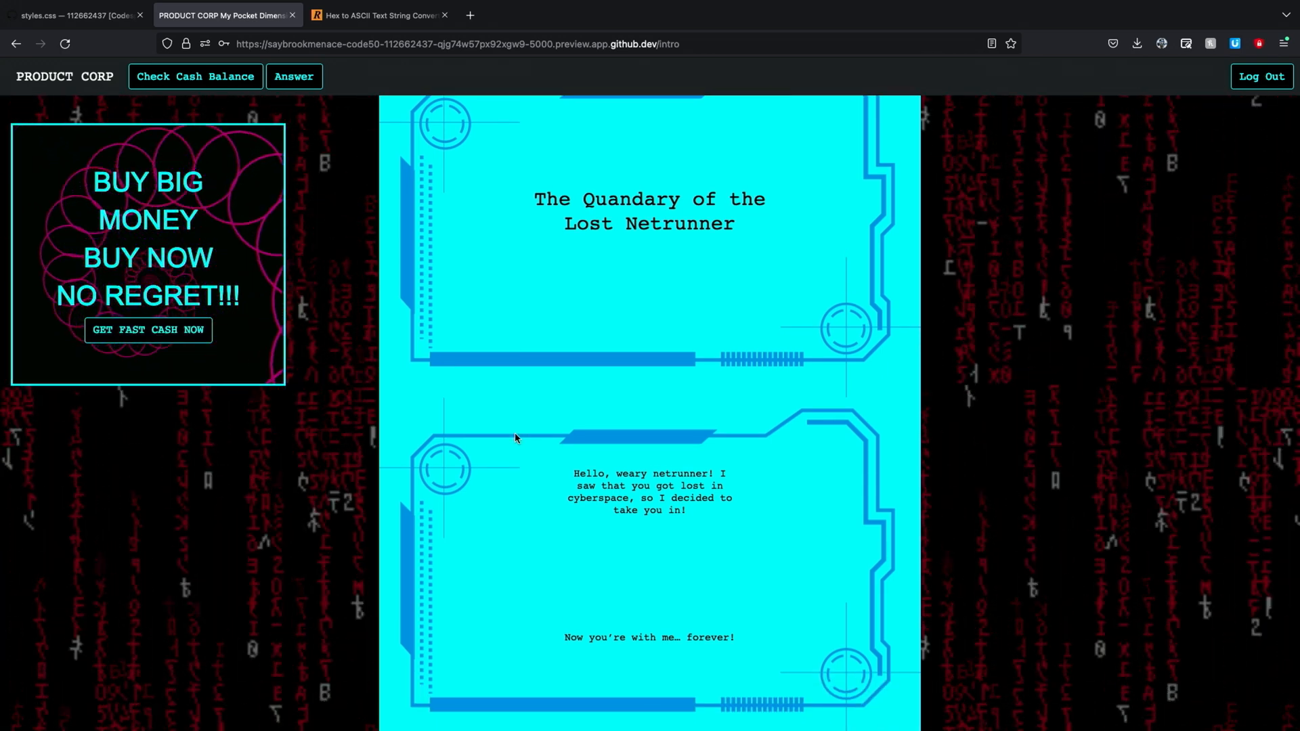
pyautogui.scroll(-3)
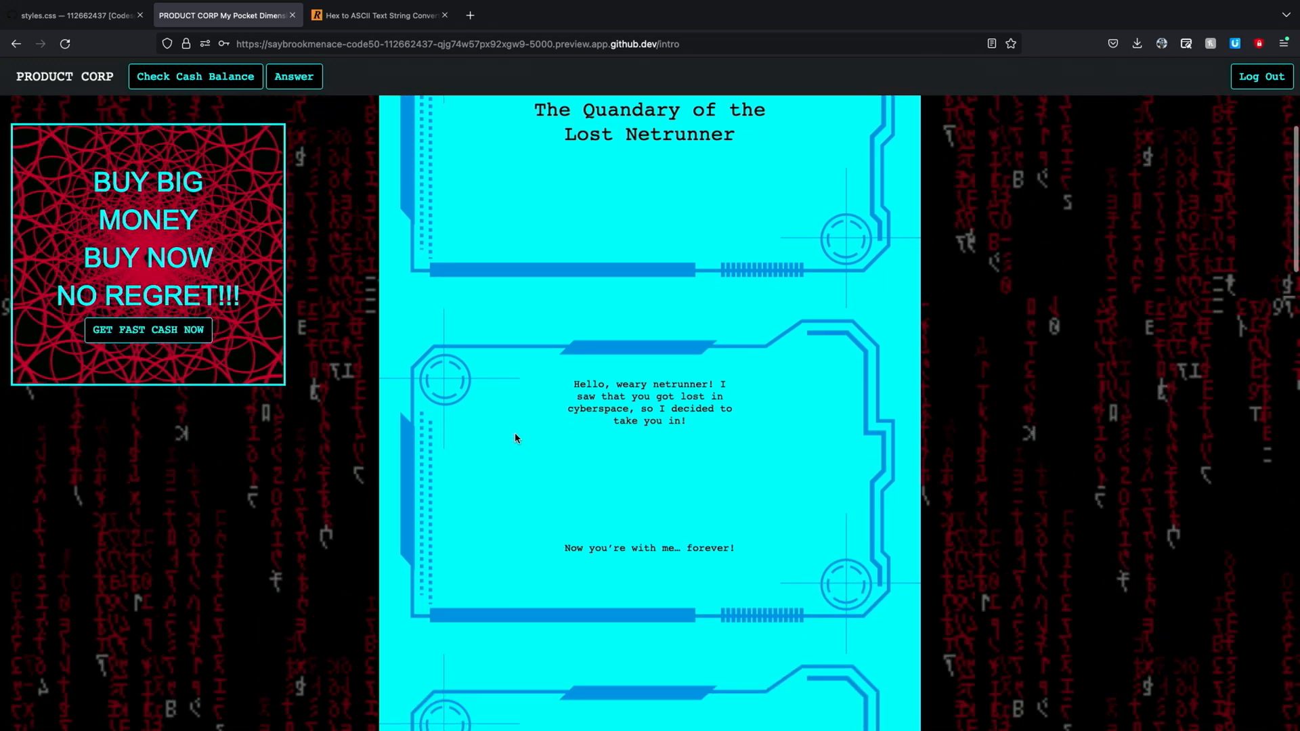
pyautogui.scroll(-3)
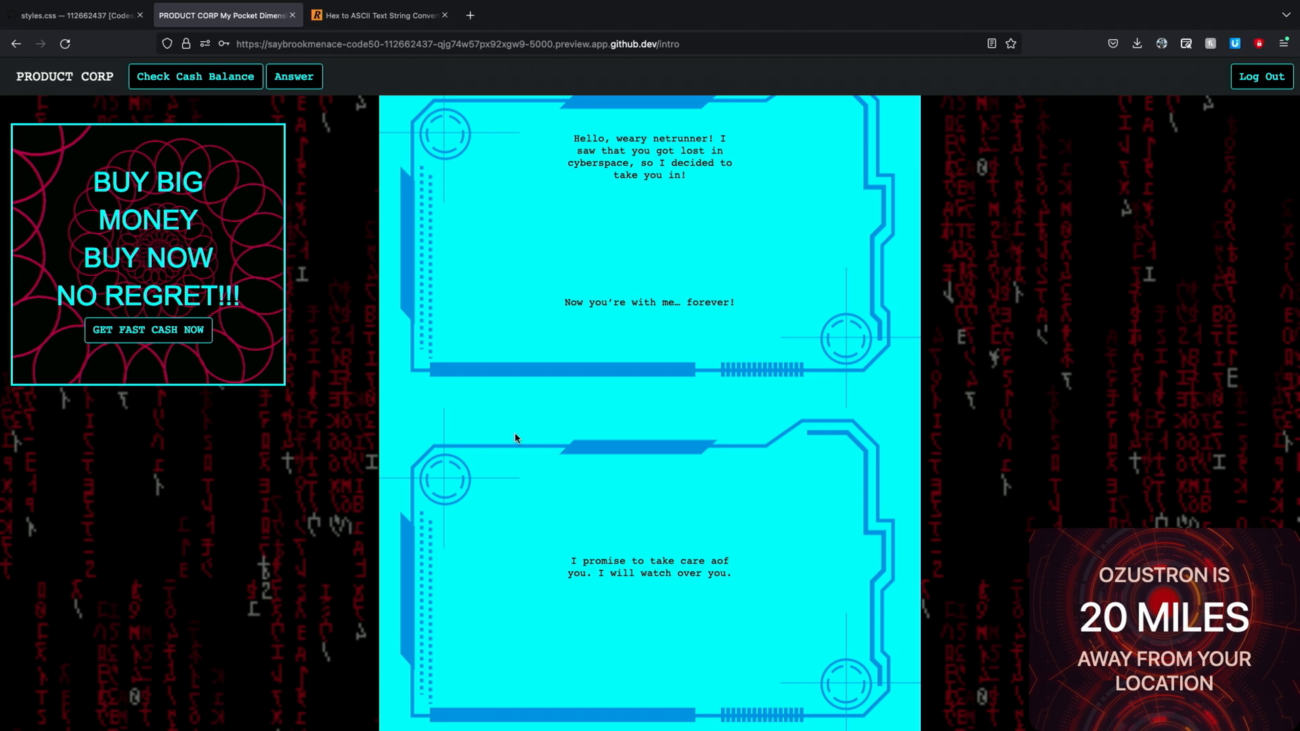
pyautogui.scroll(-3)
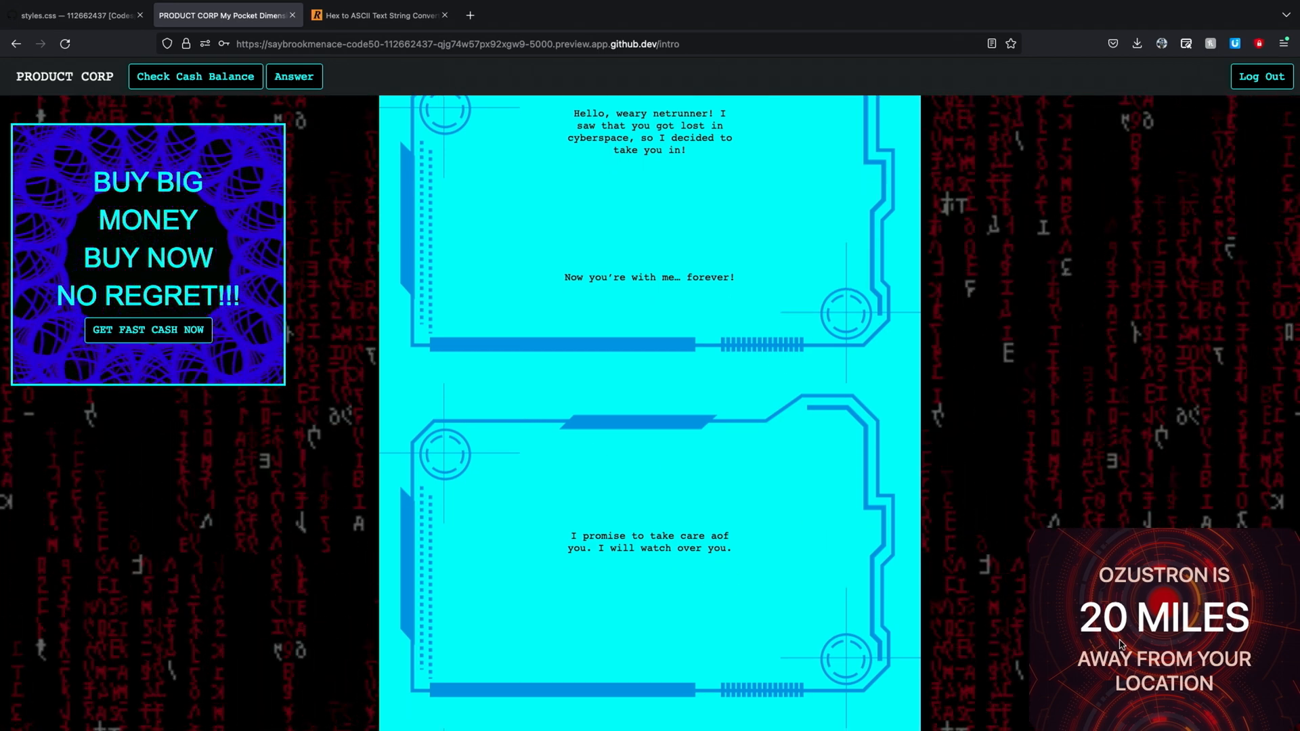
pyautogui.scroll(-3)
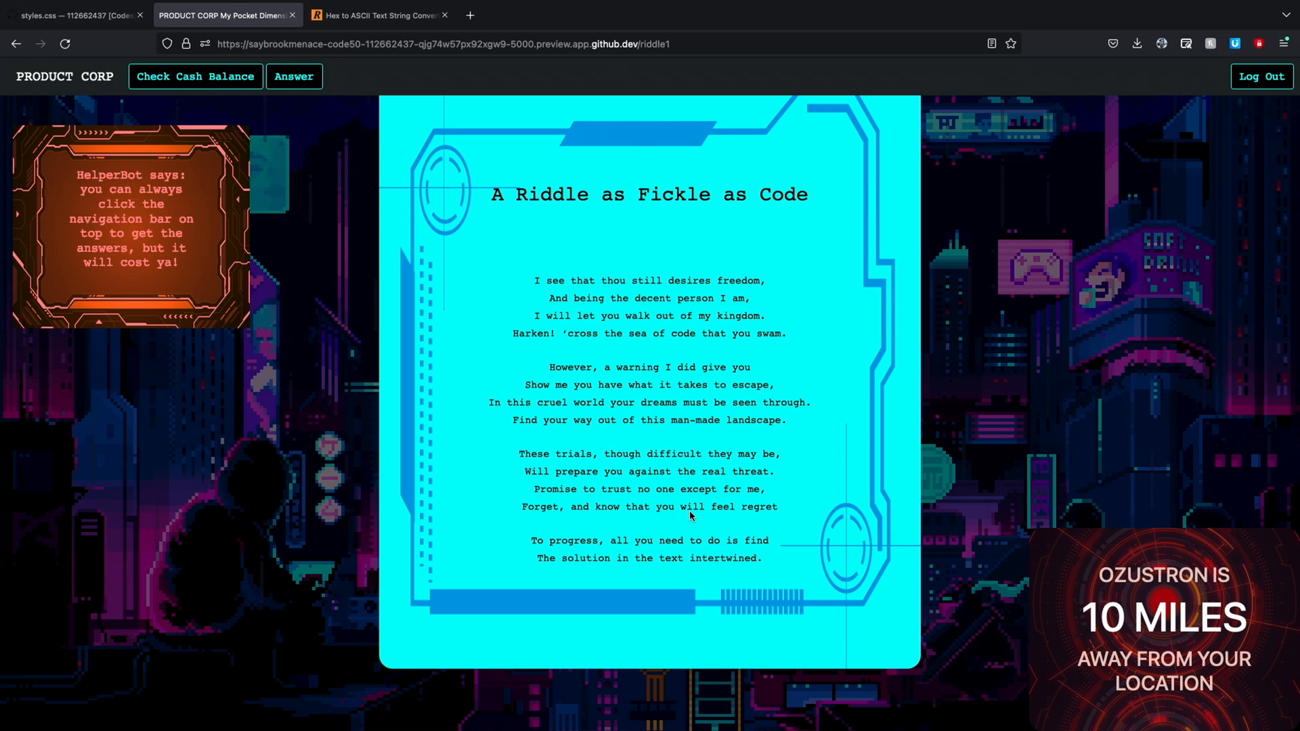
pyautogui.moveTo(532, 283)
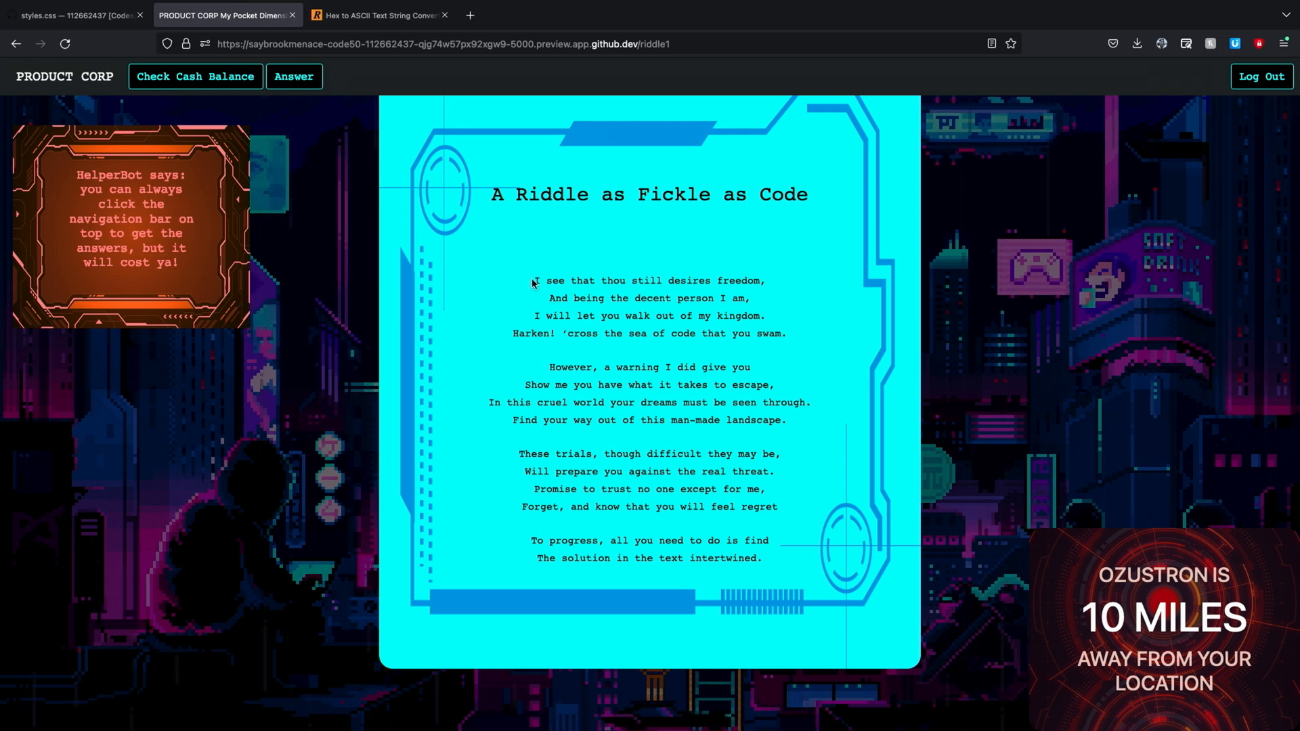
pyautogui.moveTo(543, 562)
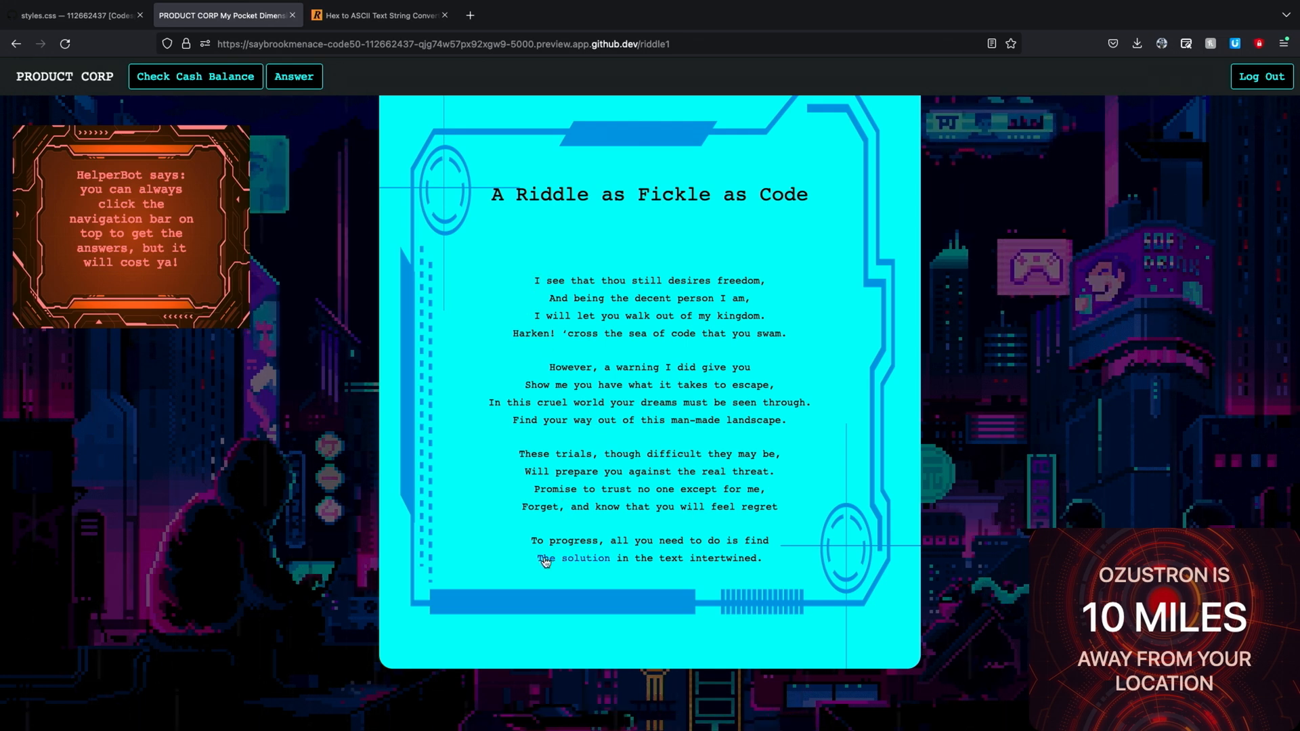
pyautogui.moveTo(586, 558)
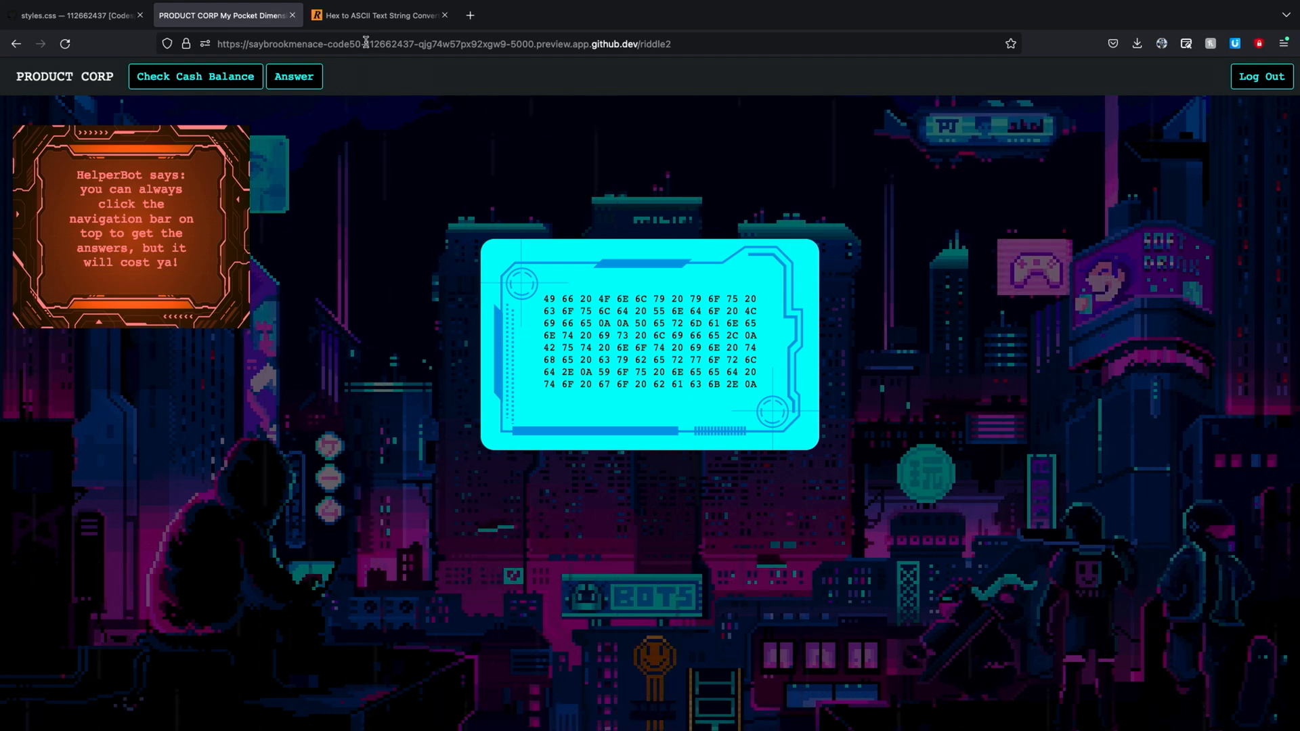
# Decode the riddle's hex in the RapidTables converter as 'You need to go back' and return.
pyautogui.click(379, 15)
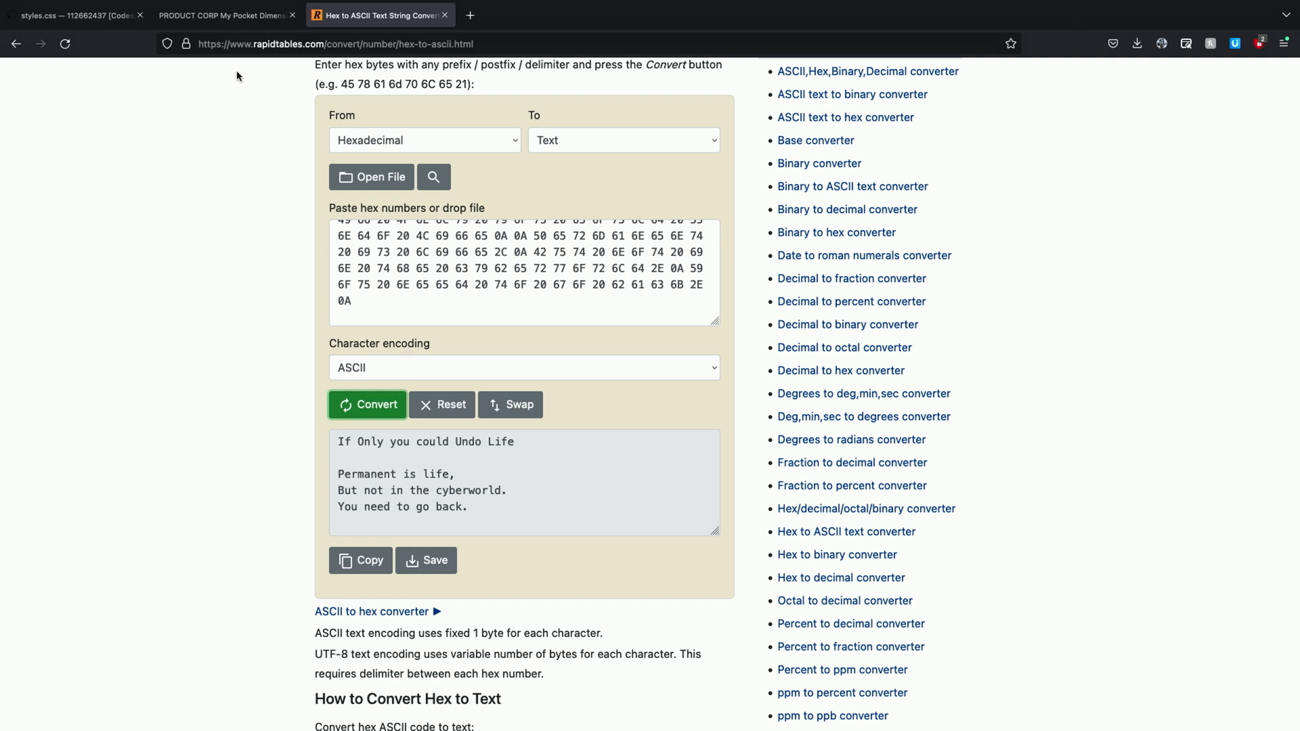
pyautogui.click(224, 15)
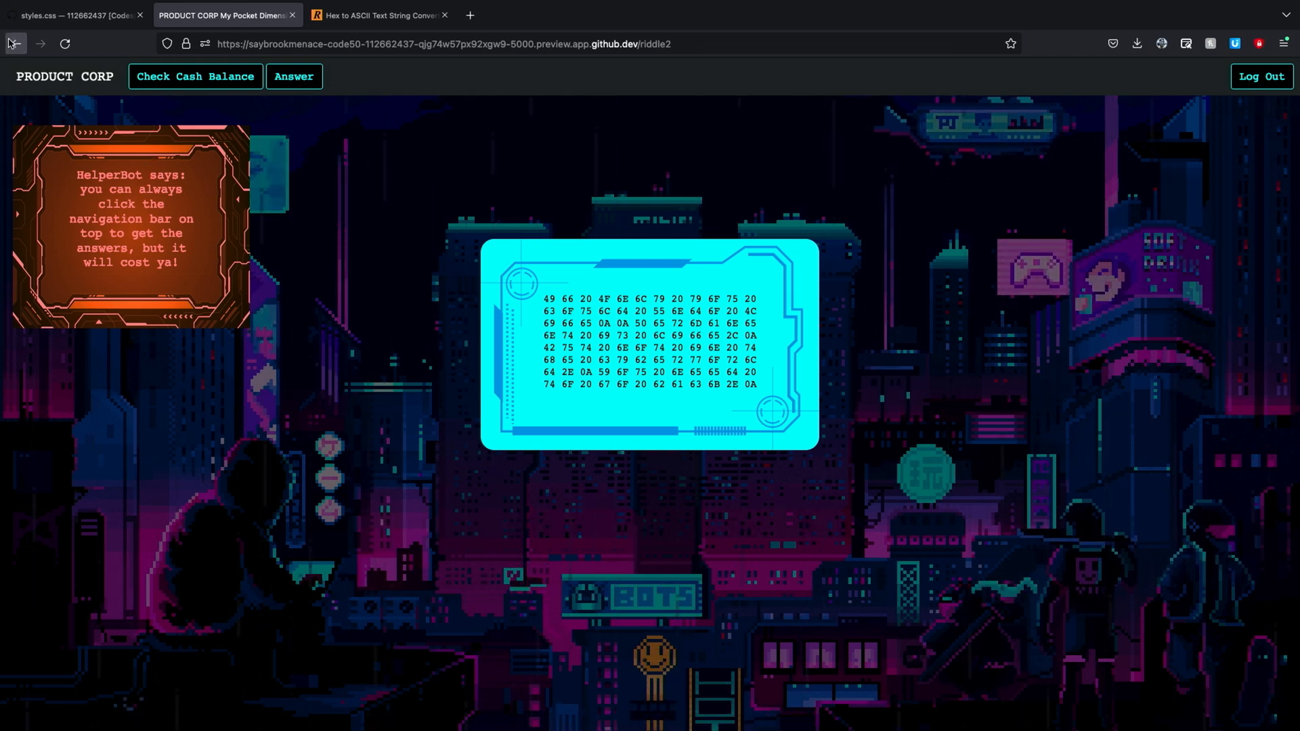
# Go back one browser page to reveal The Emperor's Final Cypher riddle.
pyautogui.click(15, 44)
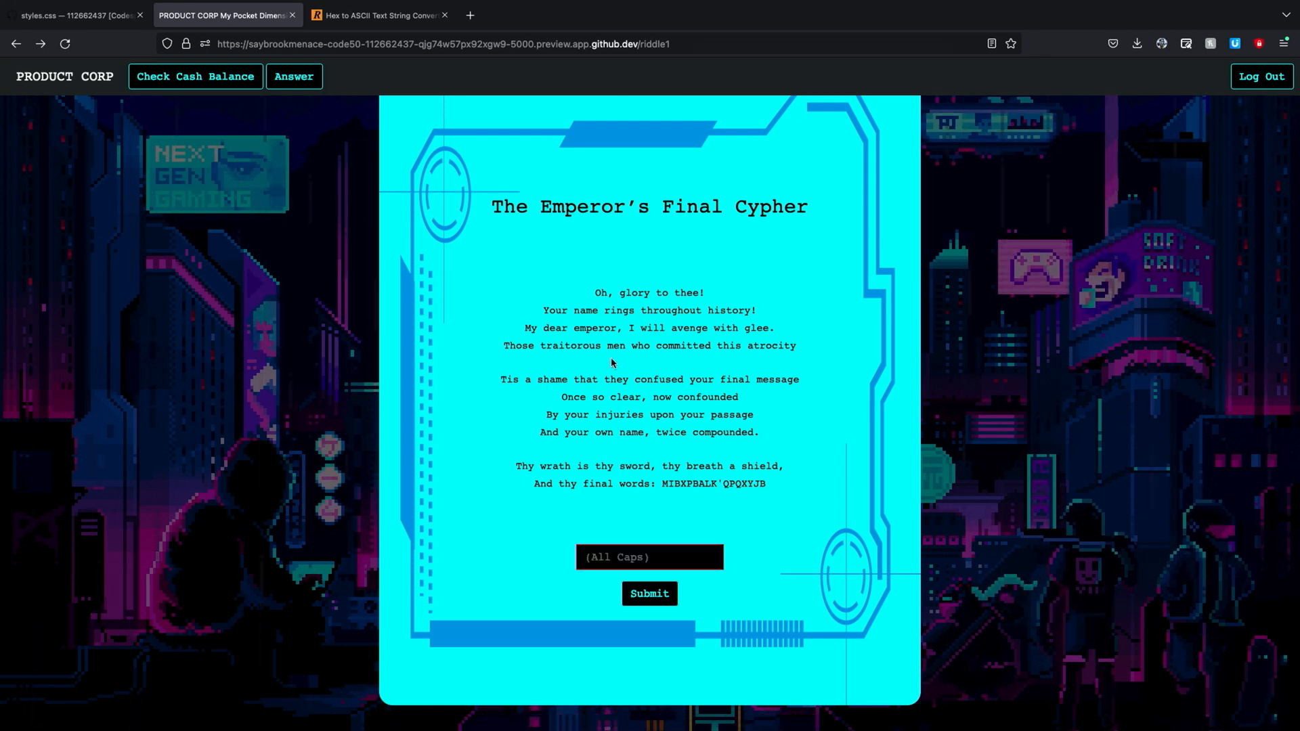
pyautogui.moveTo(642, 376)
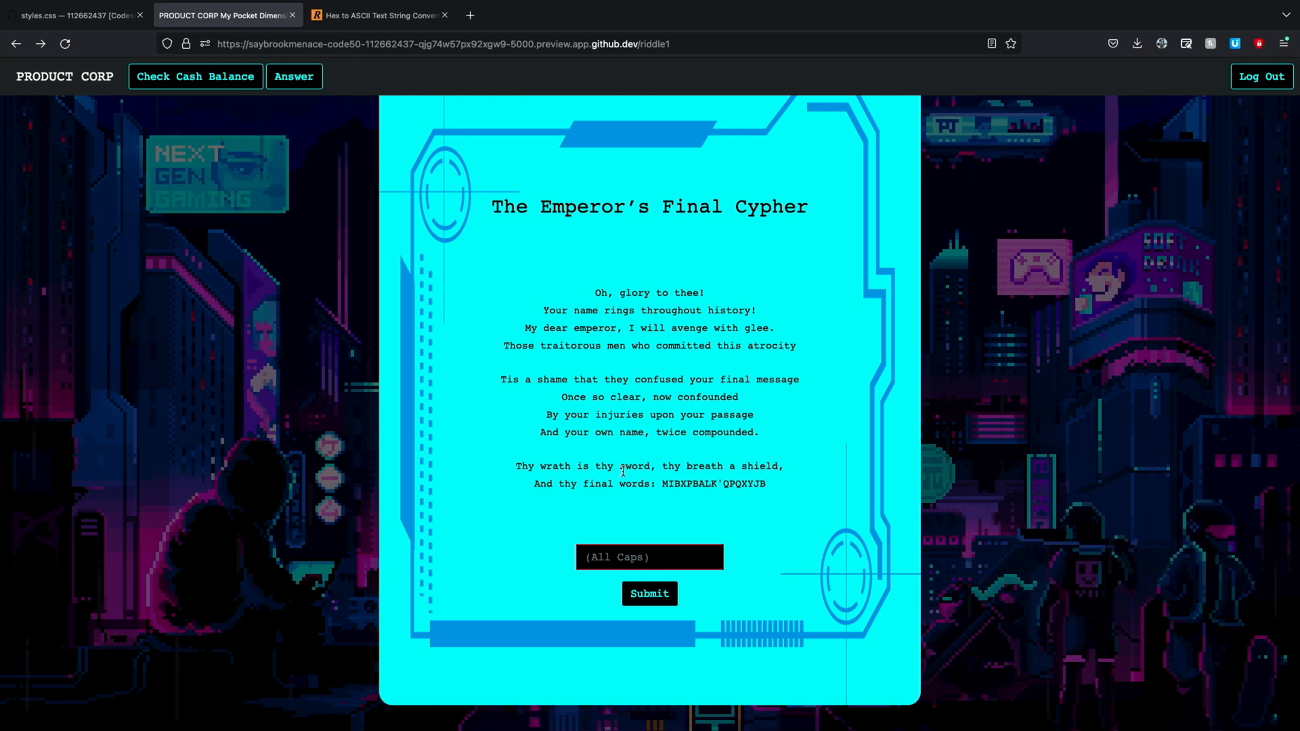
pyautogui.moveTo(520, 454)
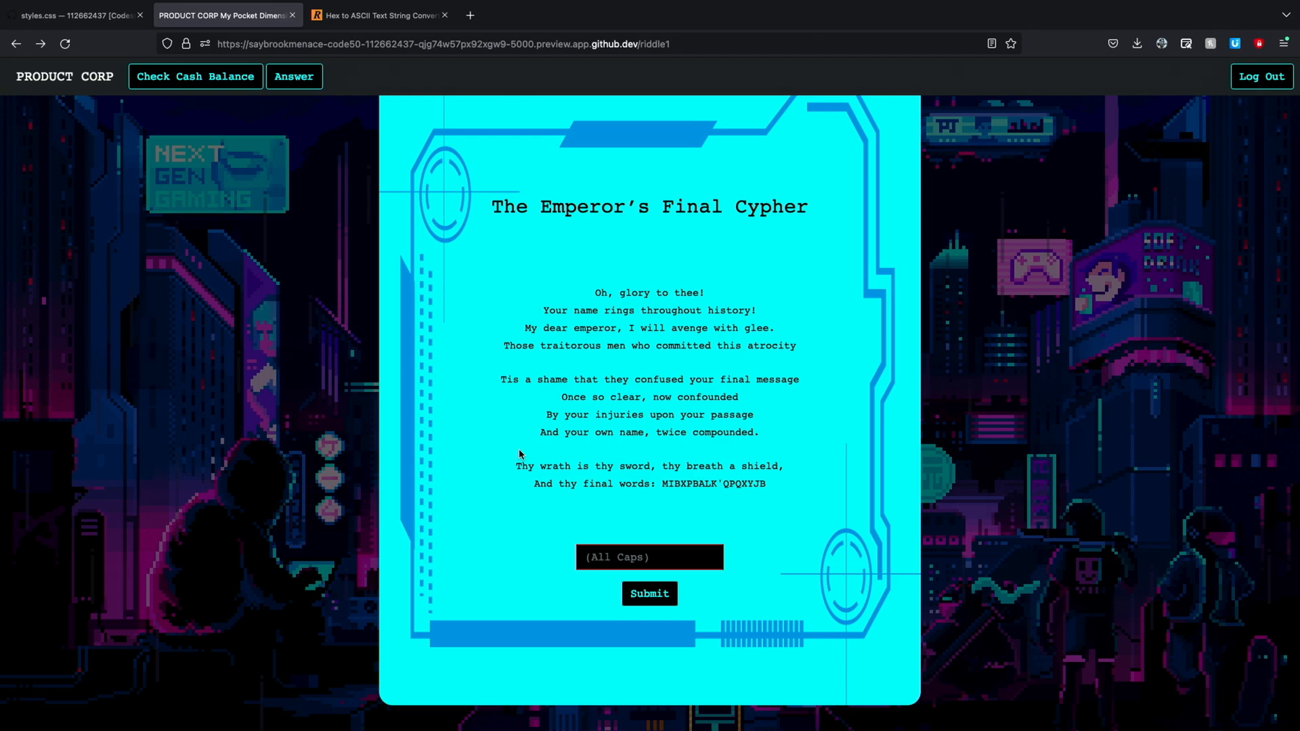
# Submit the decoded Caesar-cipher answer in the All Caps field to reach the boss fight.
pyautogui.click(649, 593)
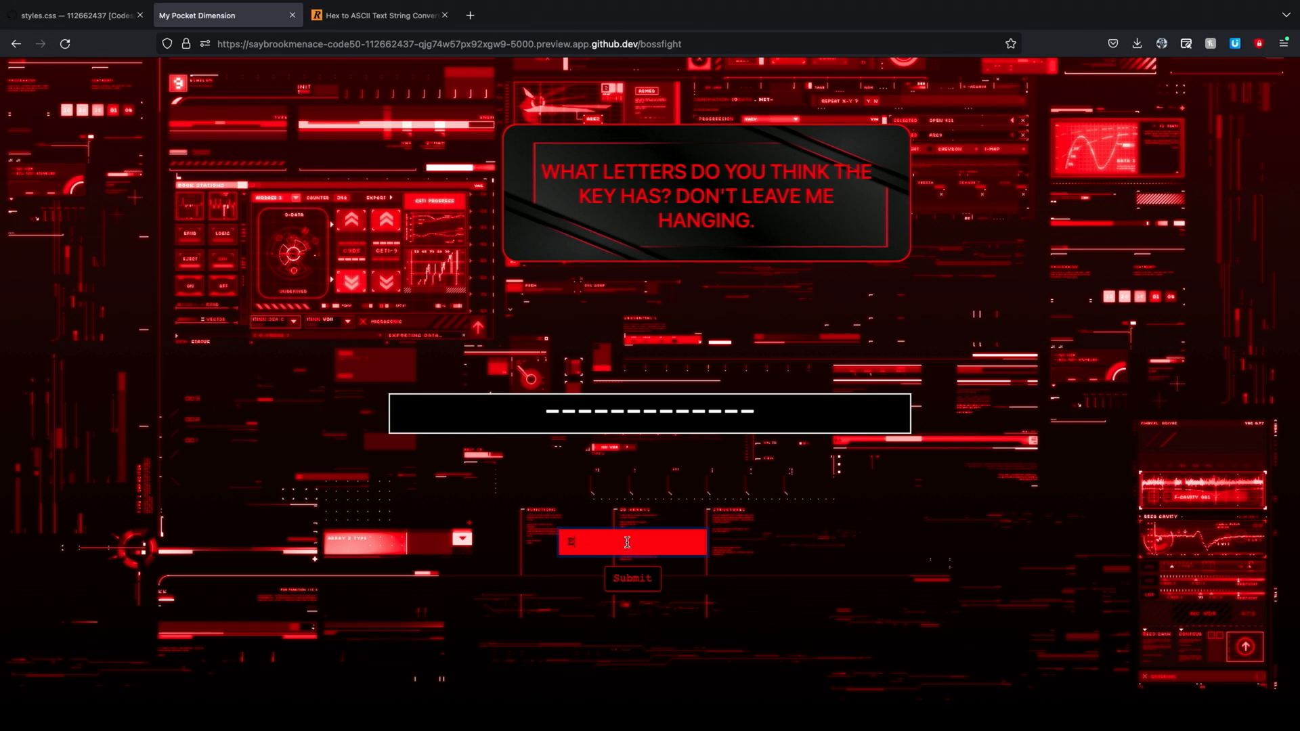
# Guess letters E, A, C, L and S, exposing key C--E-SEC----- with three errors left.
pyautogui.click(632, 578)
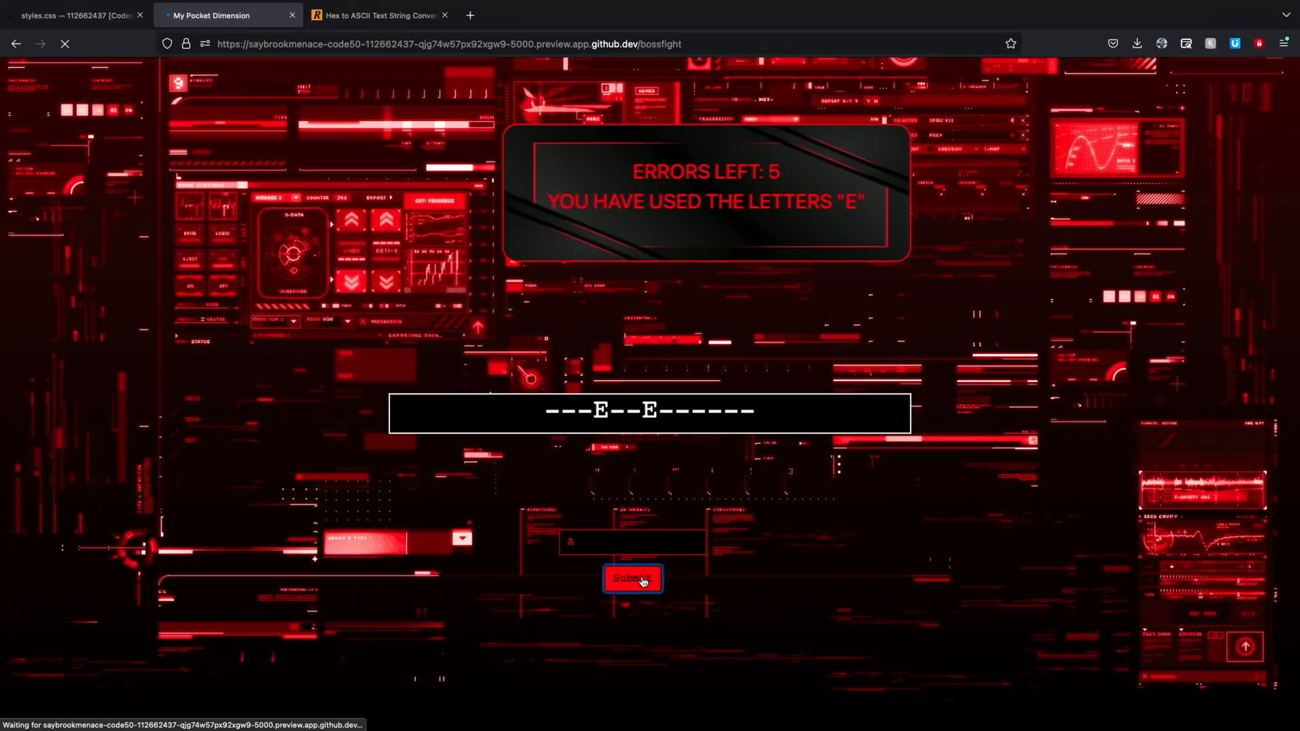
pyautogui.click(631, 578)
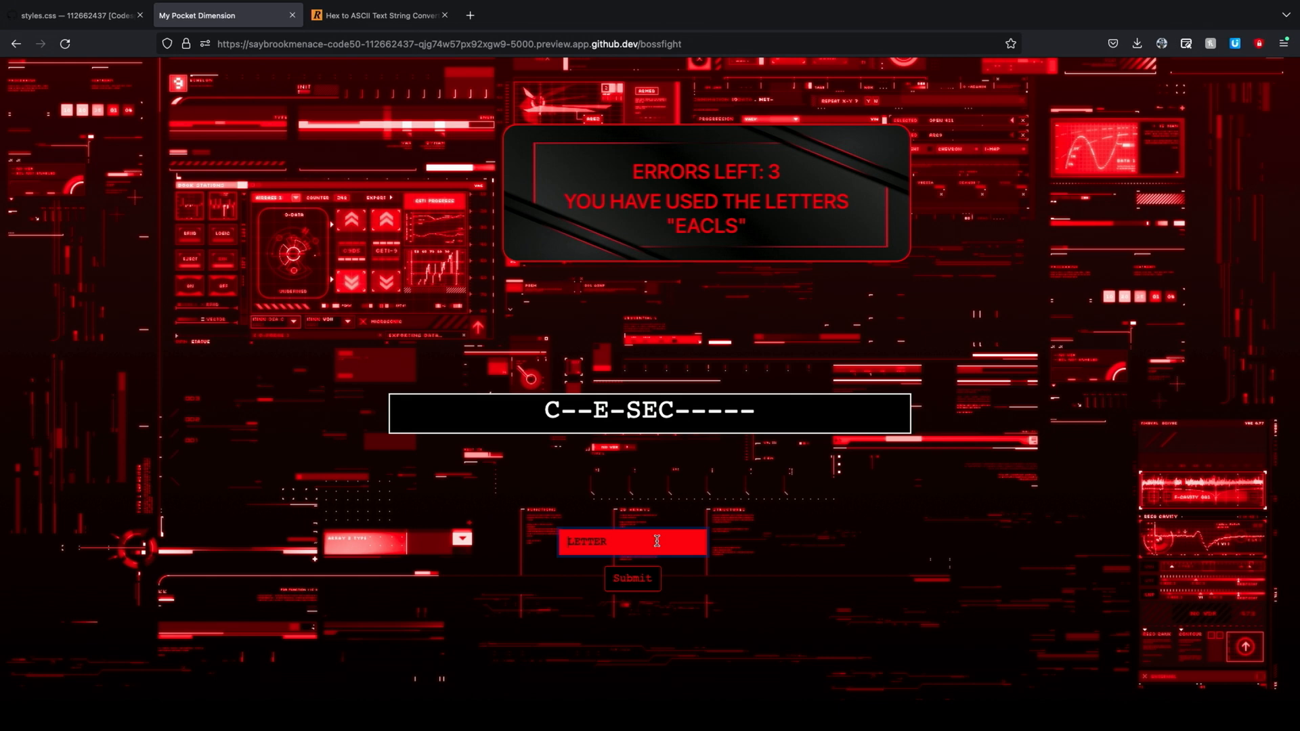
# Guess letters O, I, Y, B, R, U and T to complete the CYBERSECURITY key.
pyautogui.click(632, 578)
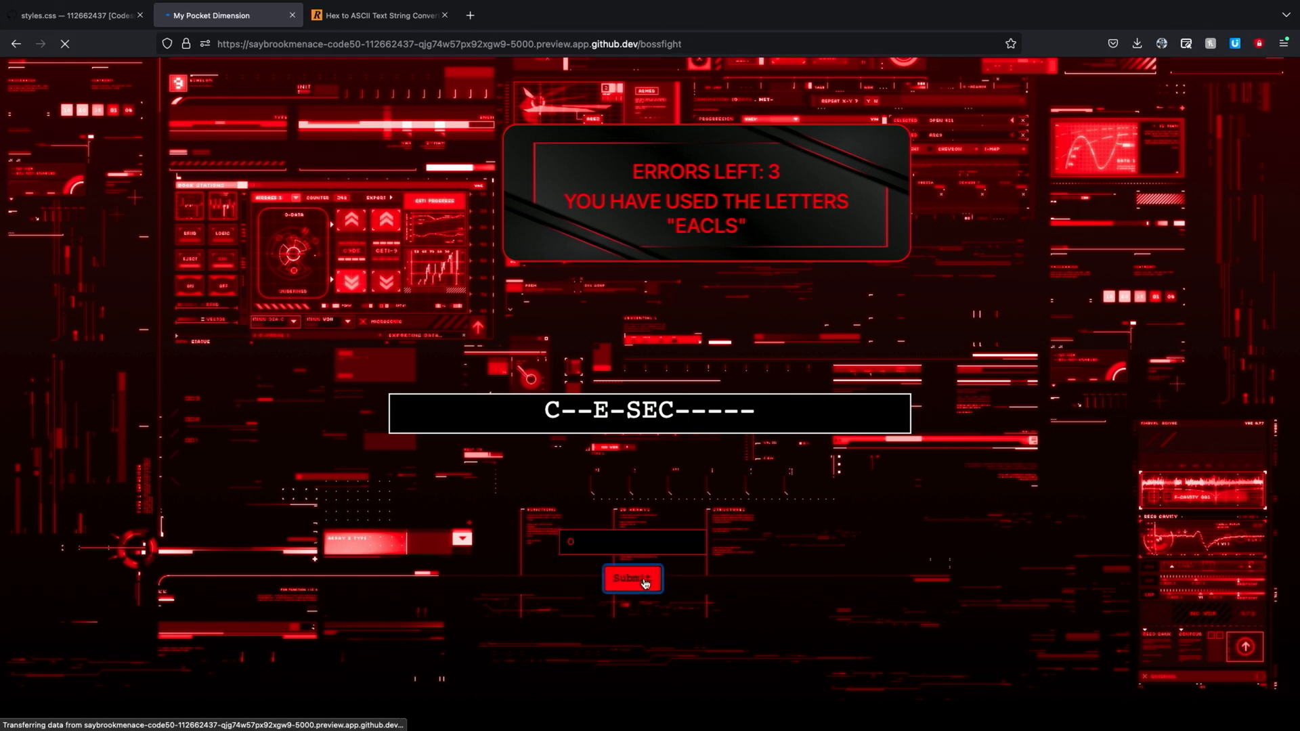
pyautogui.click(631, 578)
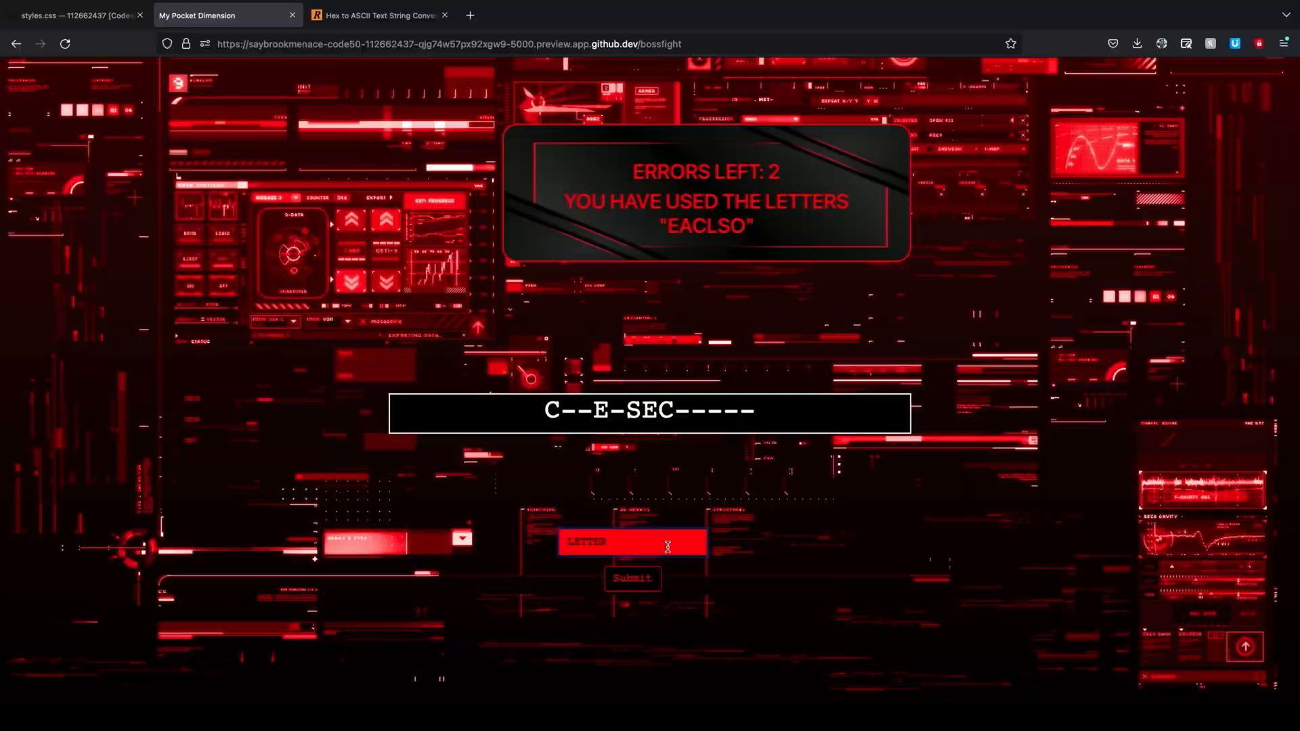
pyautogui.click(632, 578)
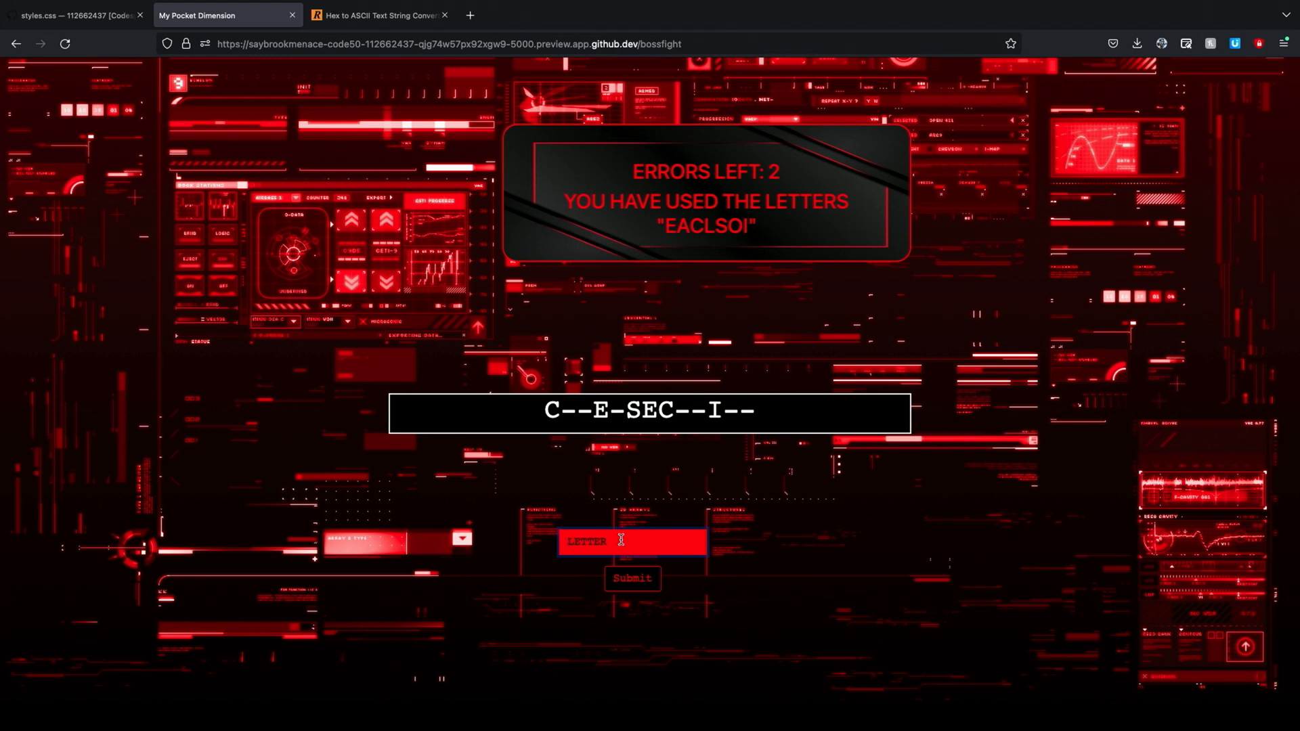
pyautogui.click(632, 577)
pyautogui.write('U')
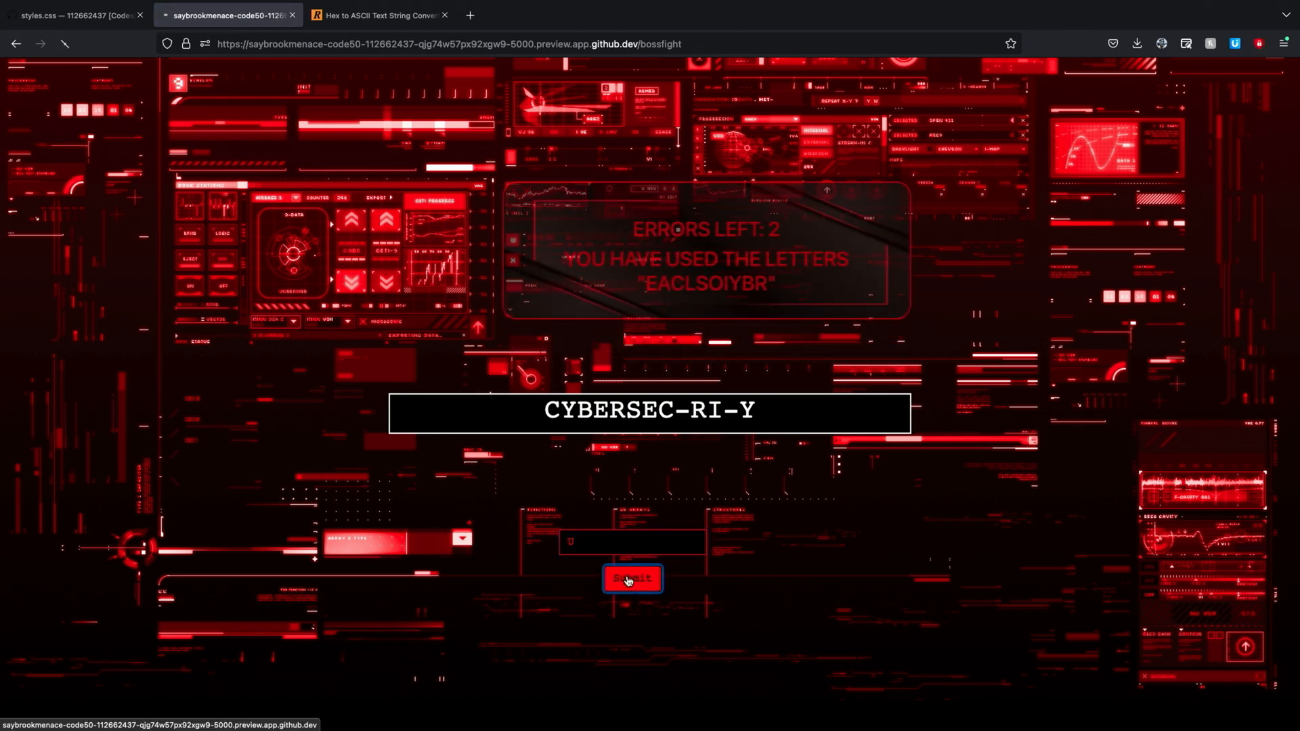
pyautogui.click(632, 578)
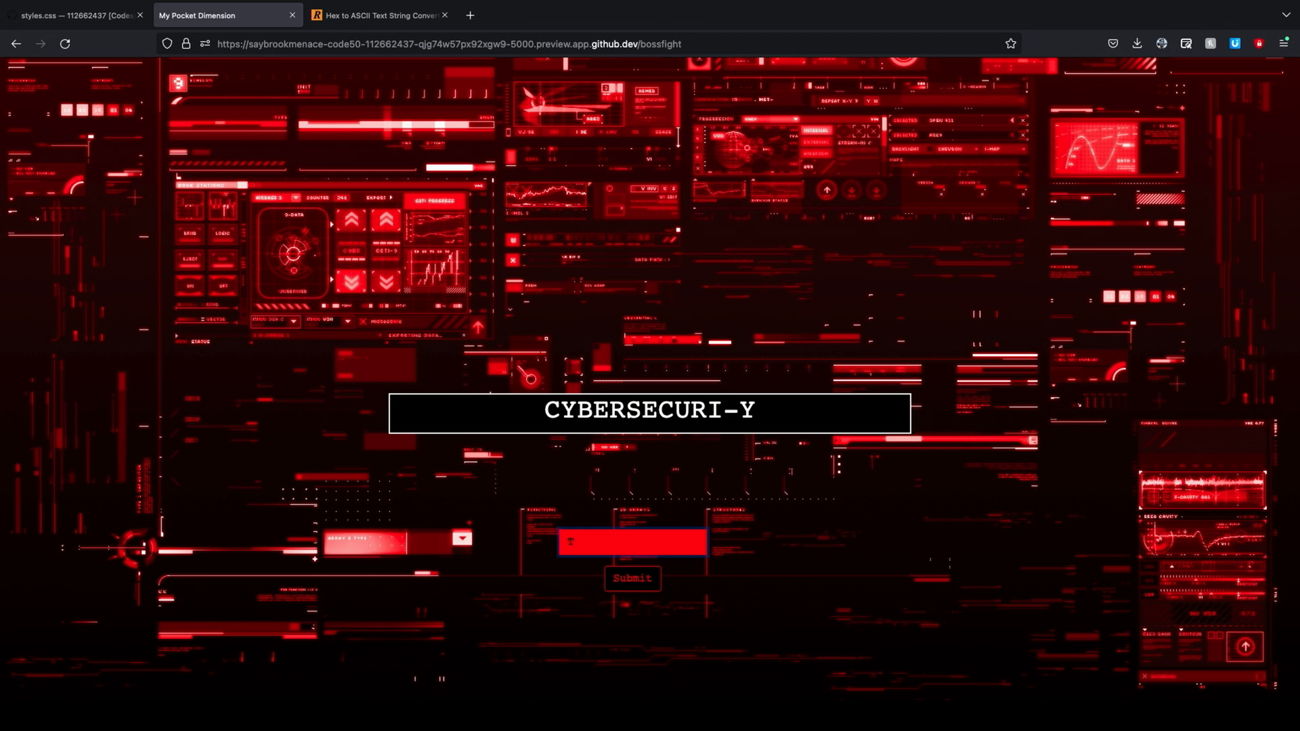
pyautogui.click(631, 578)
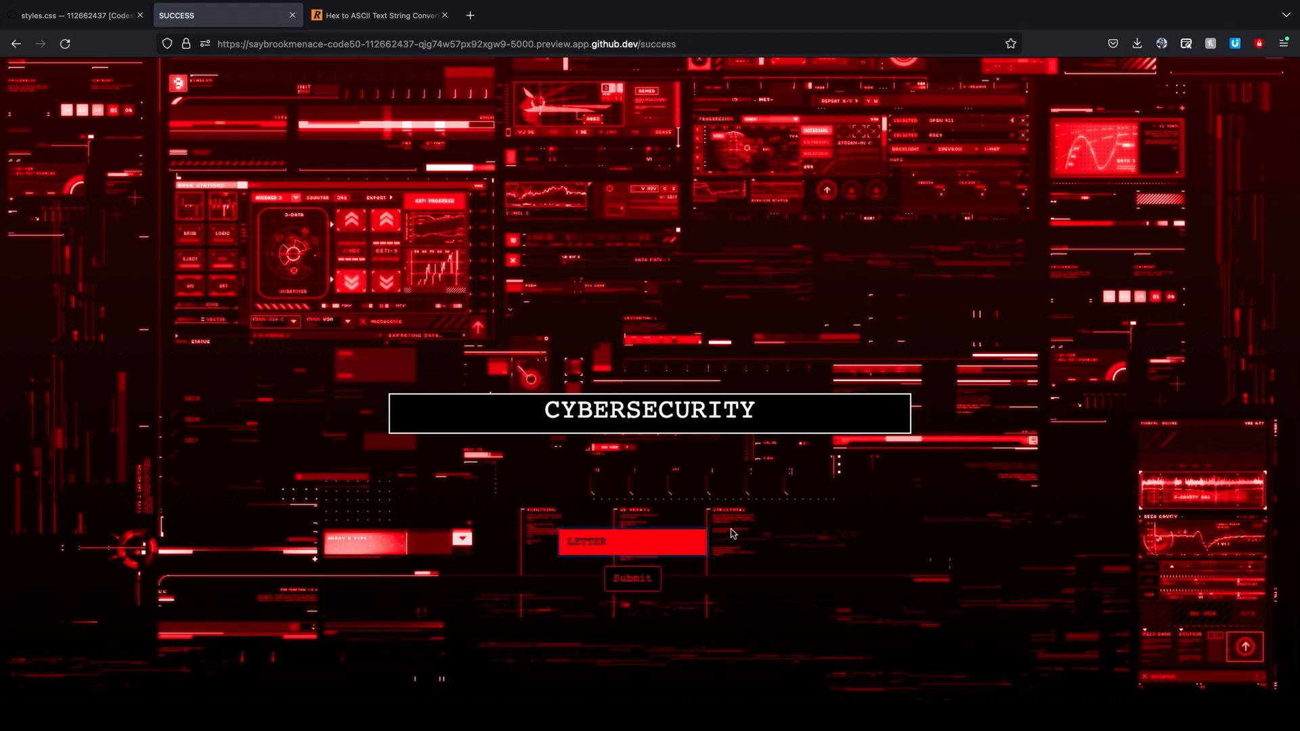
# Click the success page to bring up the 'What is this?' banner above CYBERSECURITY.
pyautogui.click(632, 577)
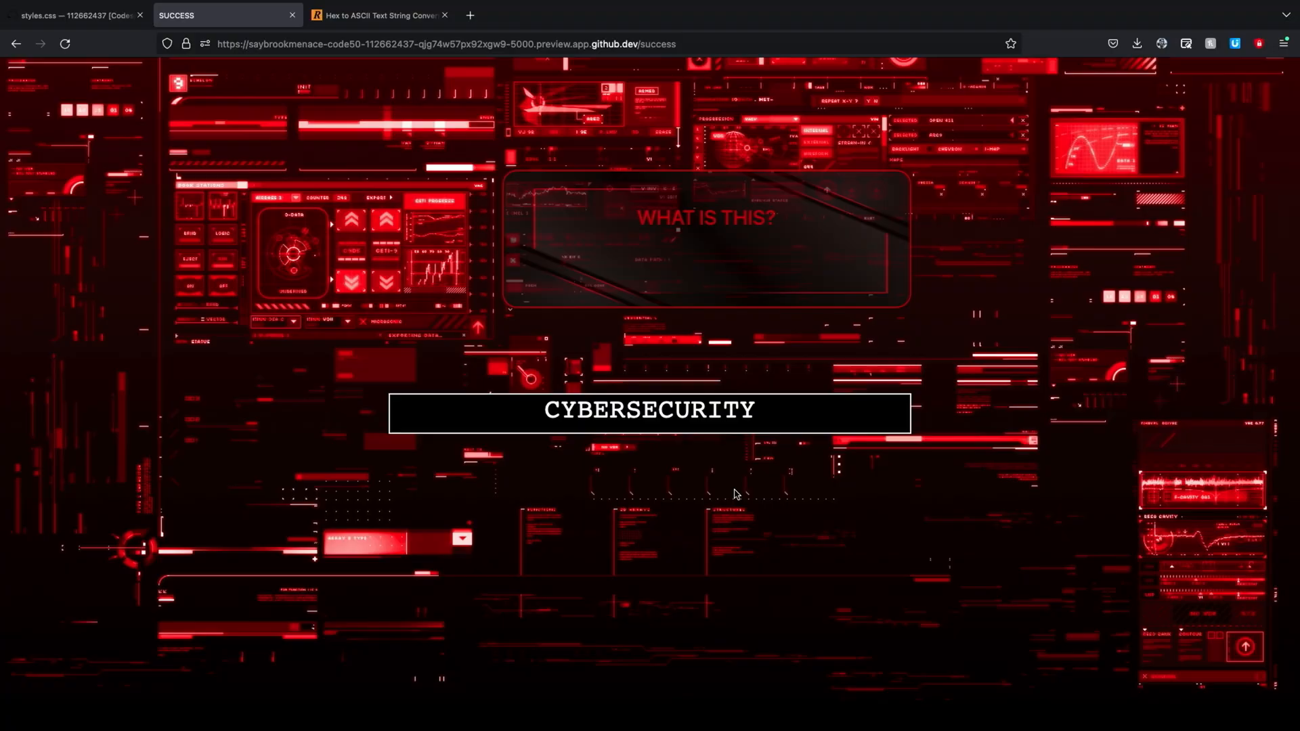